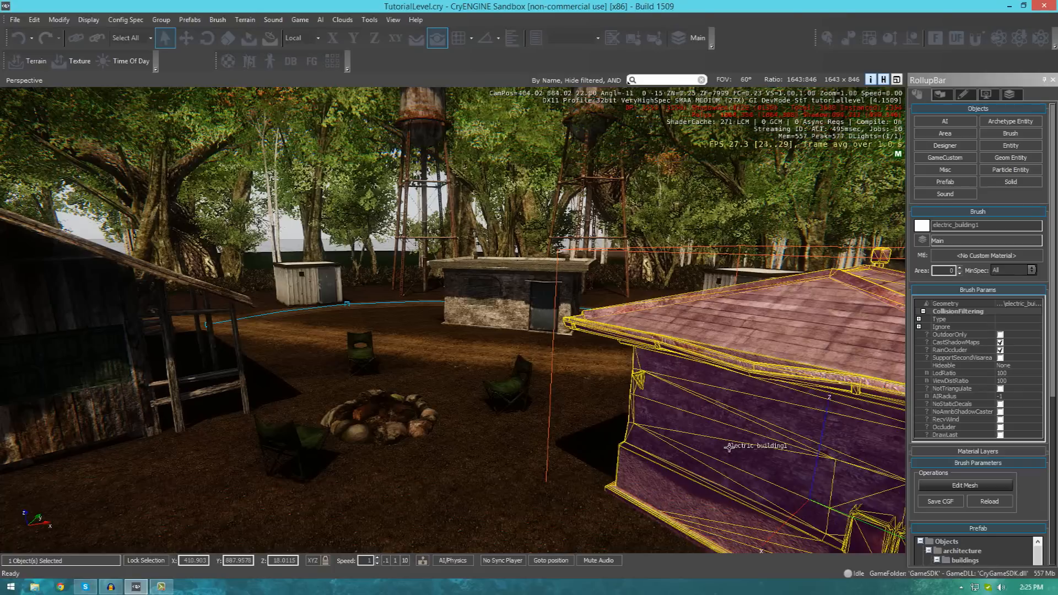
# - Clear the guardhouse selection in the viewport before browsing for new objects
pyautogui.click(507, 385)
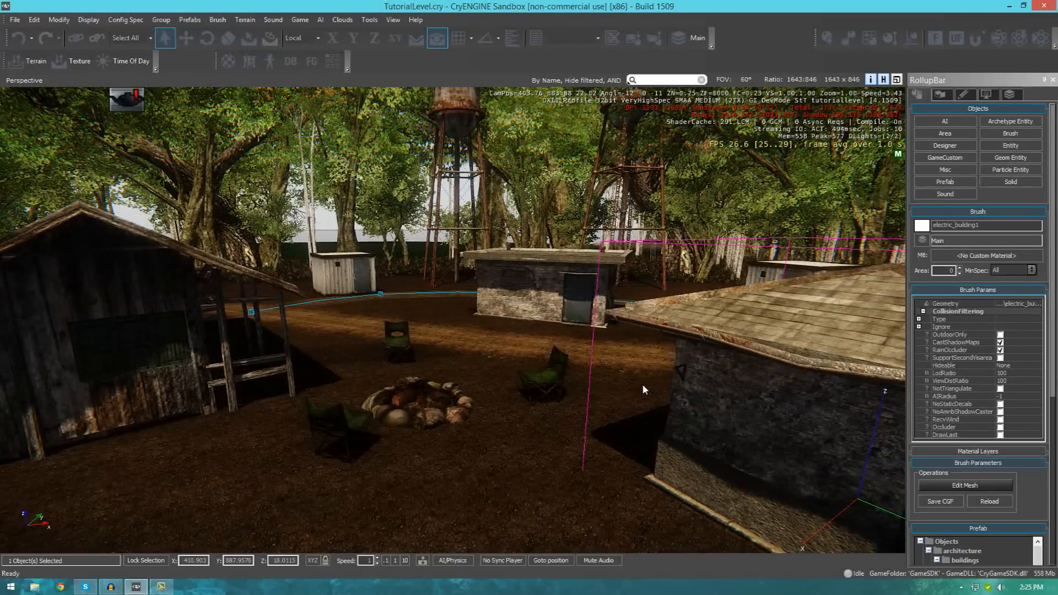
pyautogui.moveTo(377, 467)
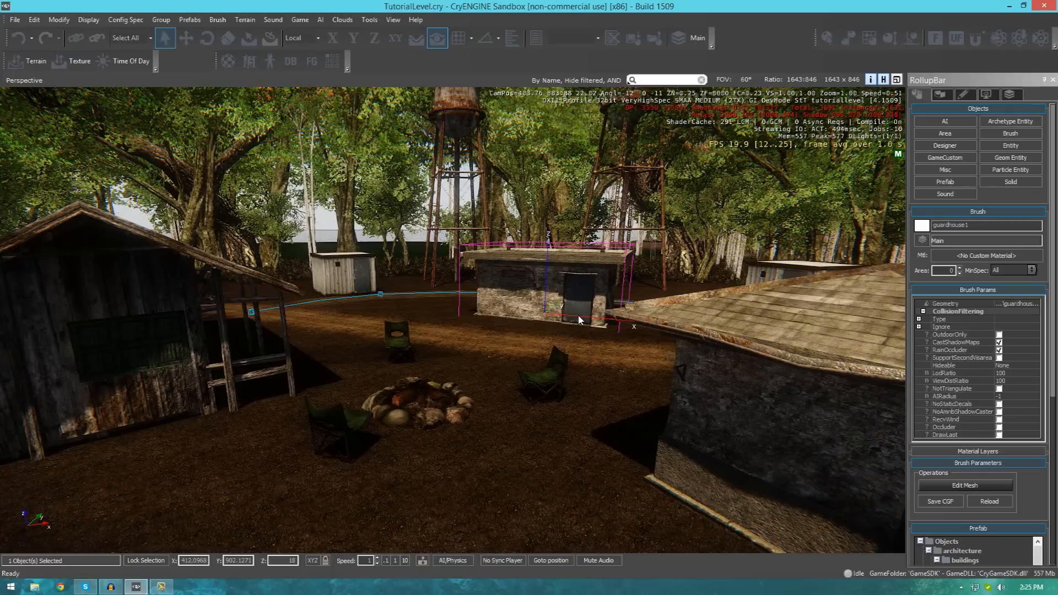
pyautogui.click(418, 404)
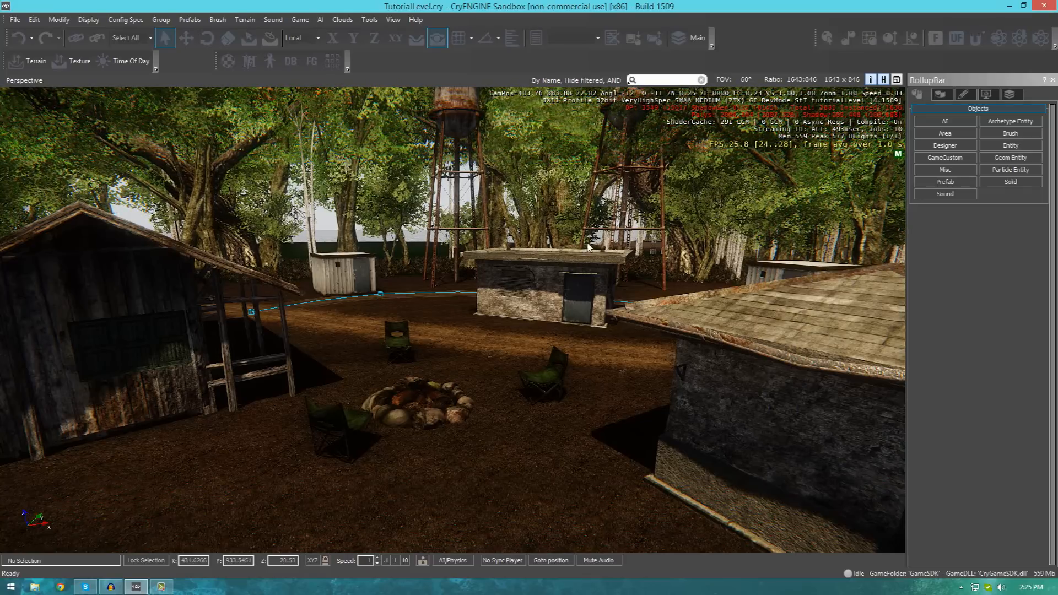
pyautogui.click(534, 277)
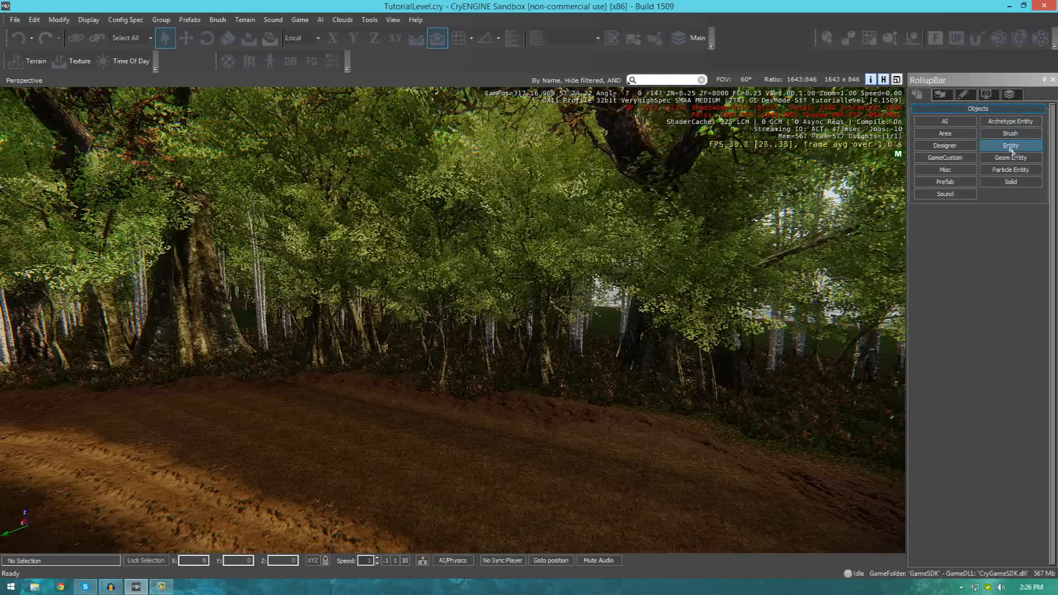
# - Bring up the Brush library and expand Objects > architecture
pyautogui.click(1011, 133)
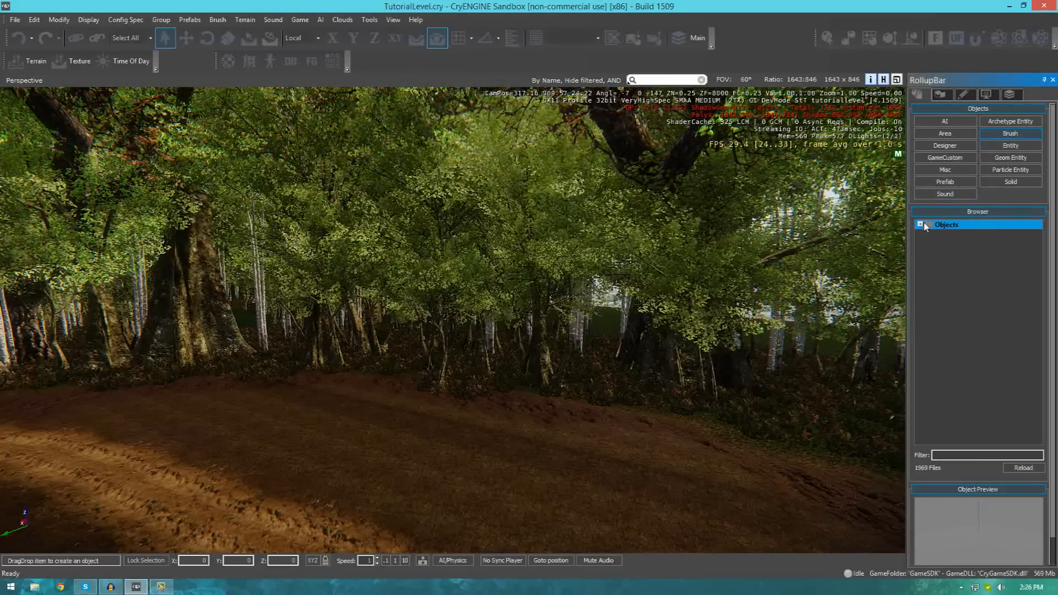
pyautogui.click(919, 225)
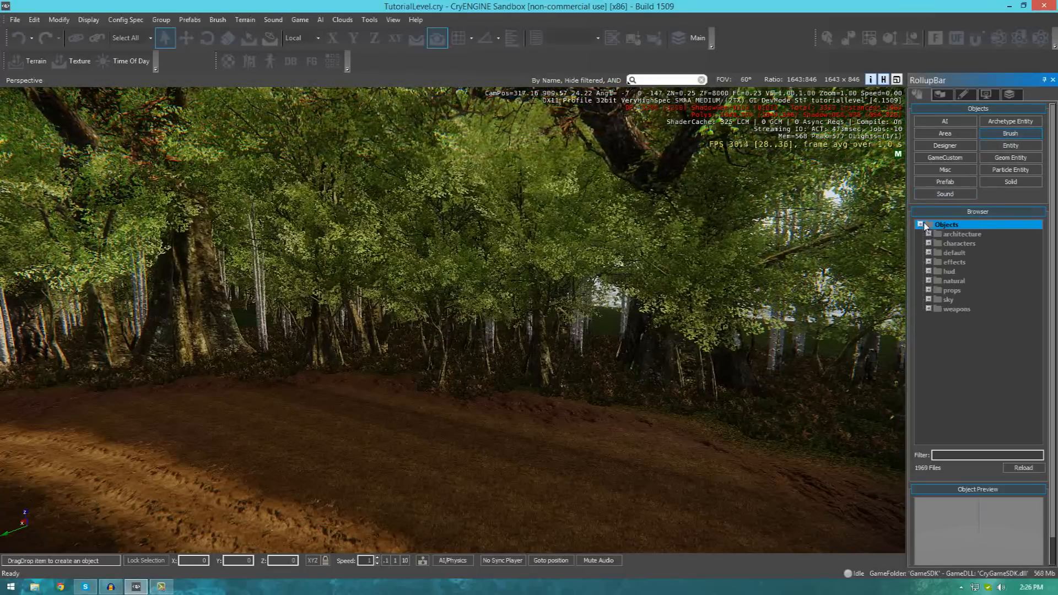
pyautogui.click(919, 225)
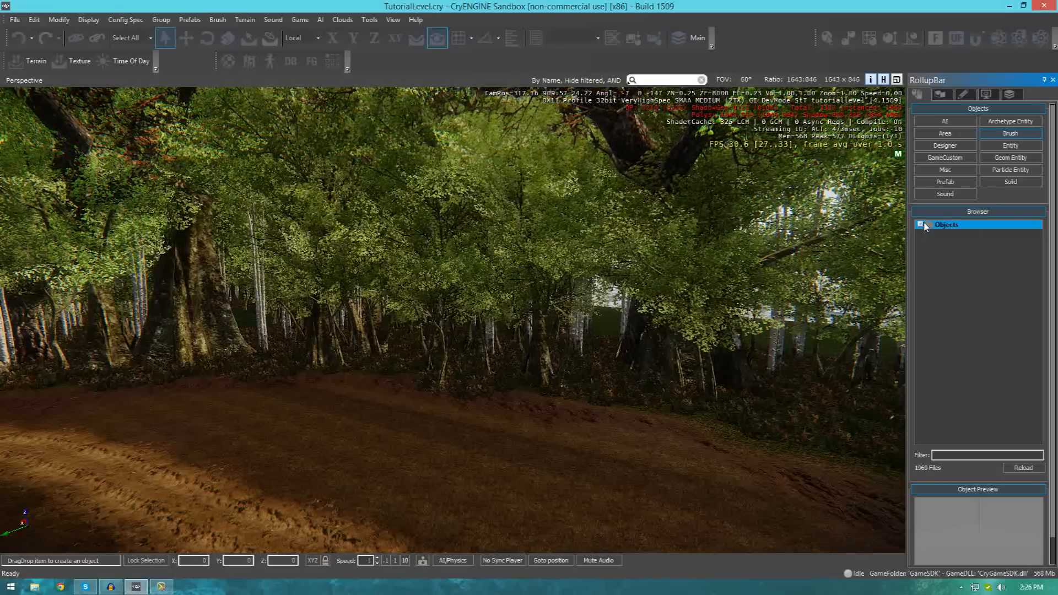
pyautogui.click(919, 225)
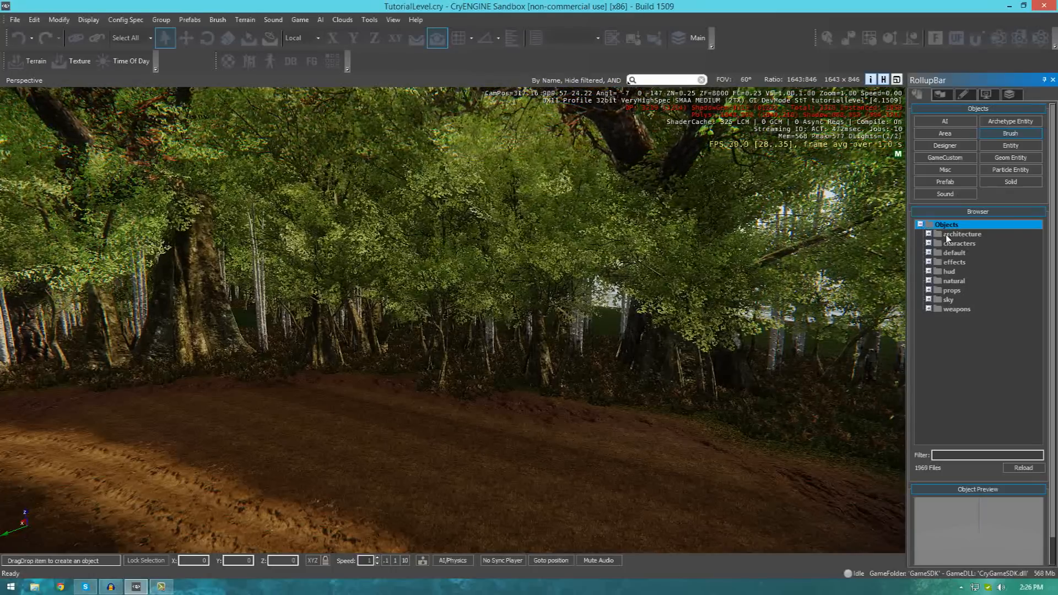
pyautogui.click(930, 234)
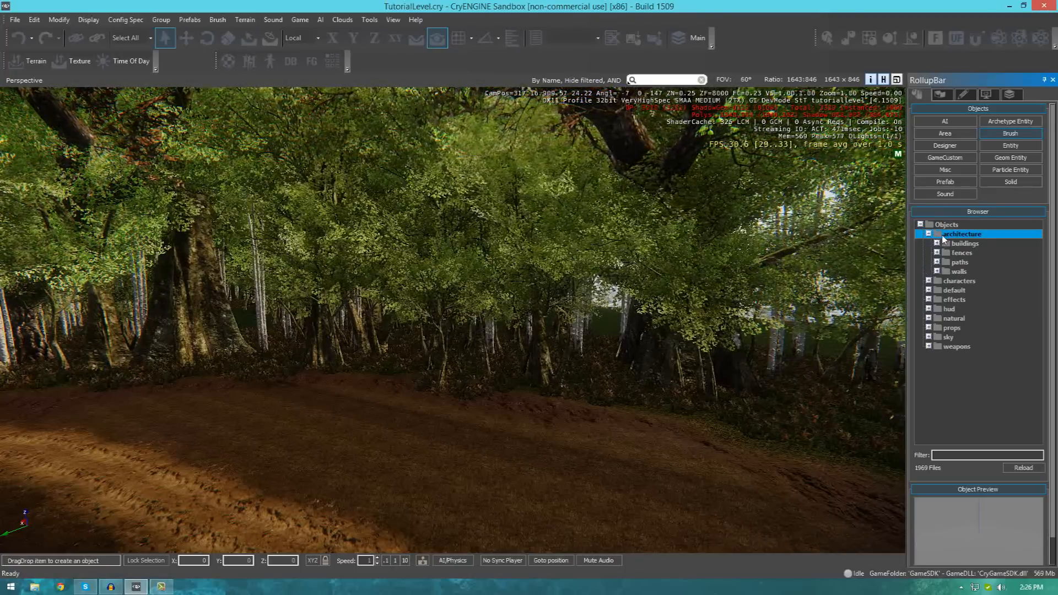
# - List the buildings models and choose forest_cabin for placement
pyautogui.click(965, 244)
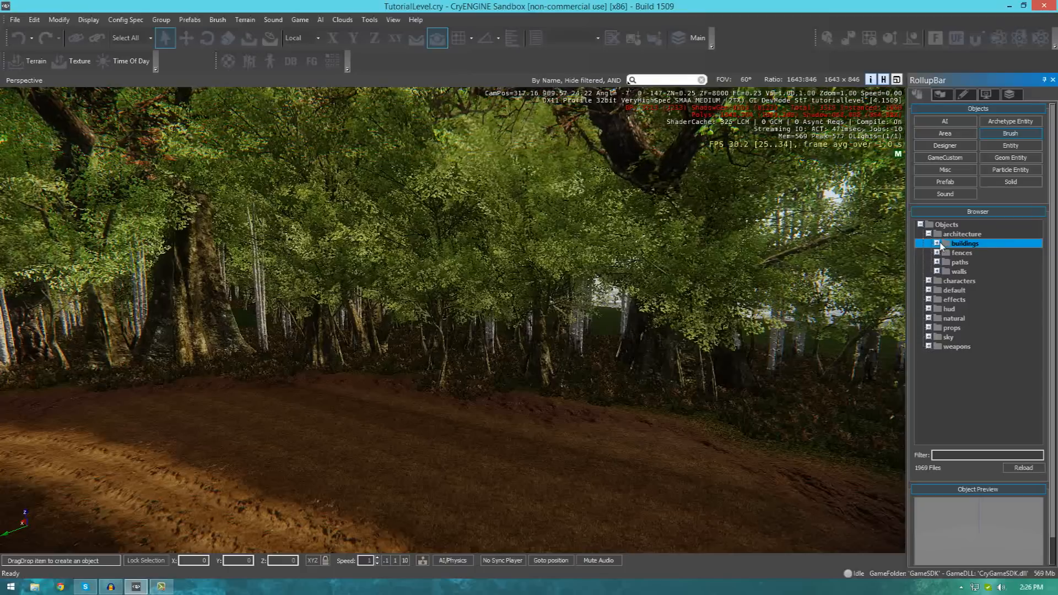
pyautogui.click(938, 244)
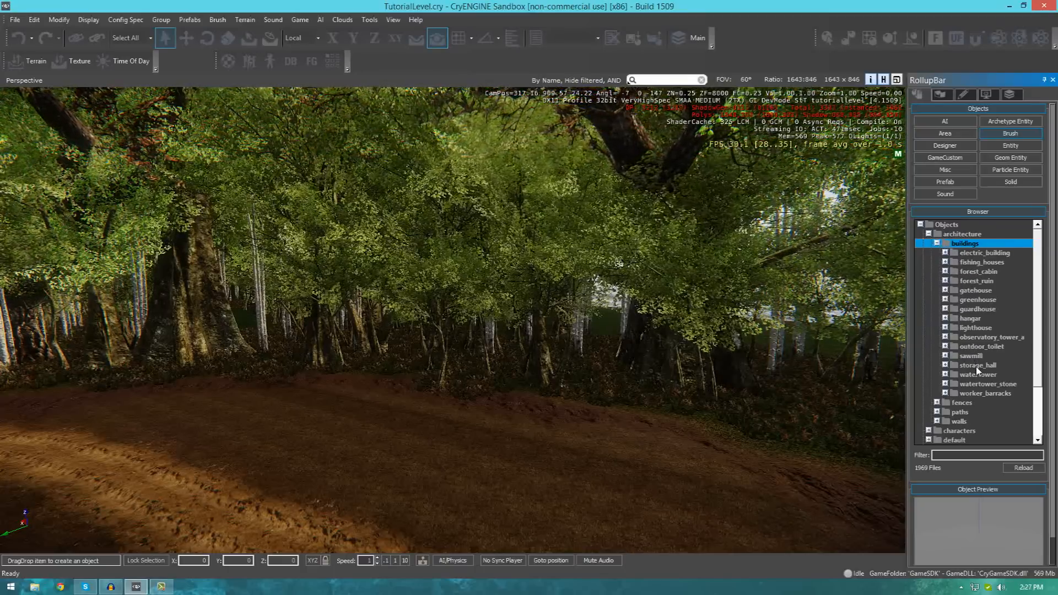
pyautogui.click(976, 327)
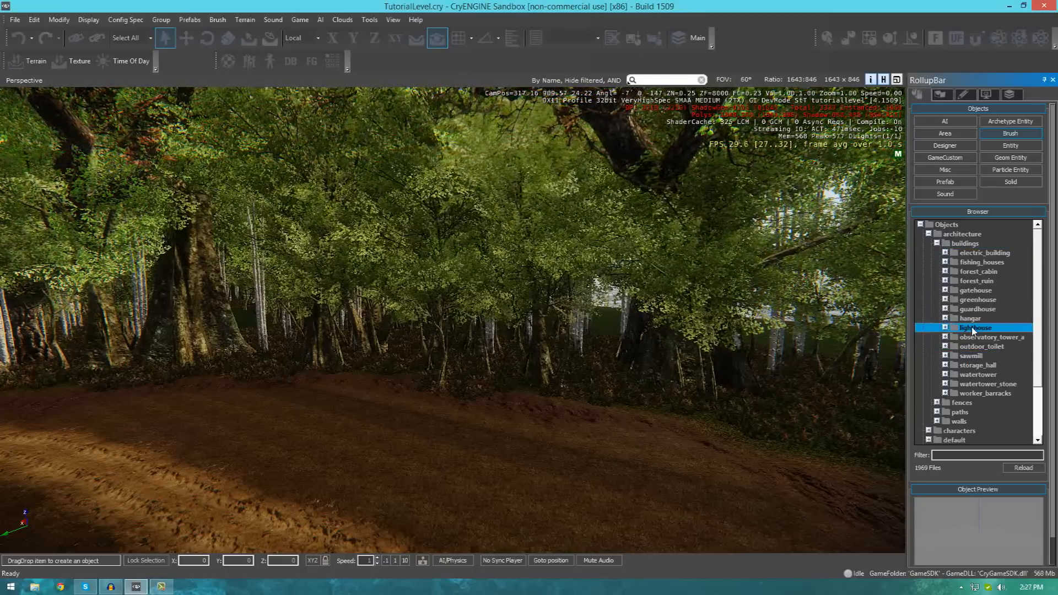
pyautogui.click(982, 272)
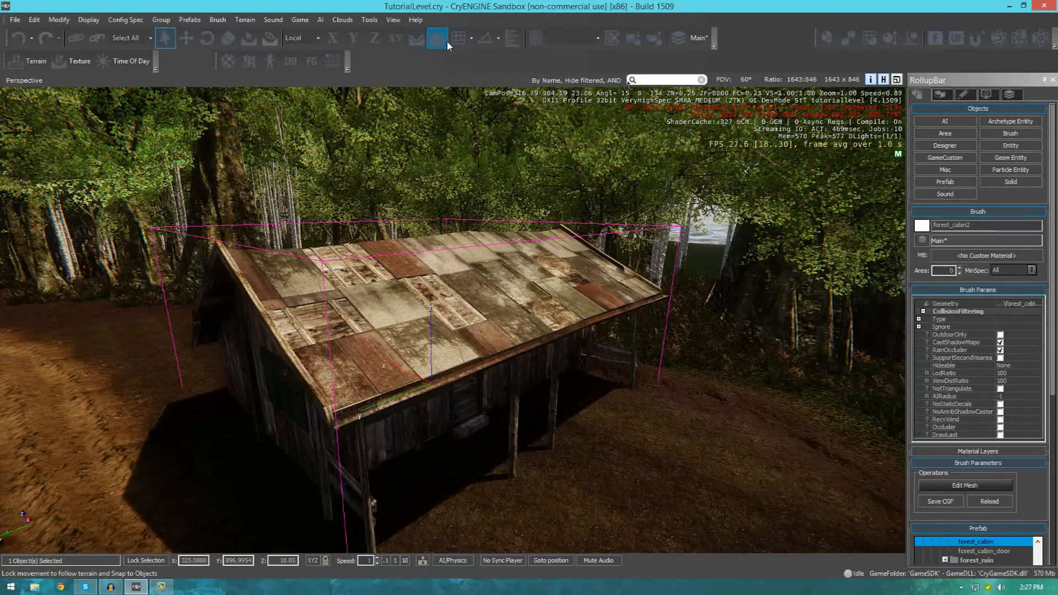
pyautogui.moveTo(437, 38)
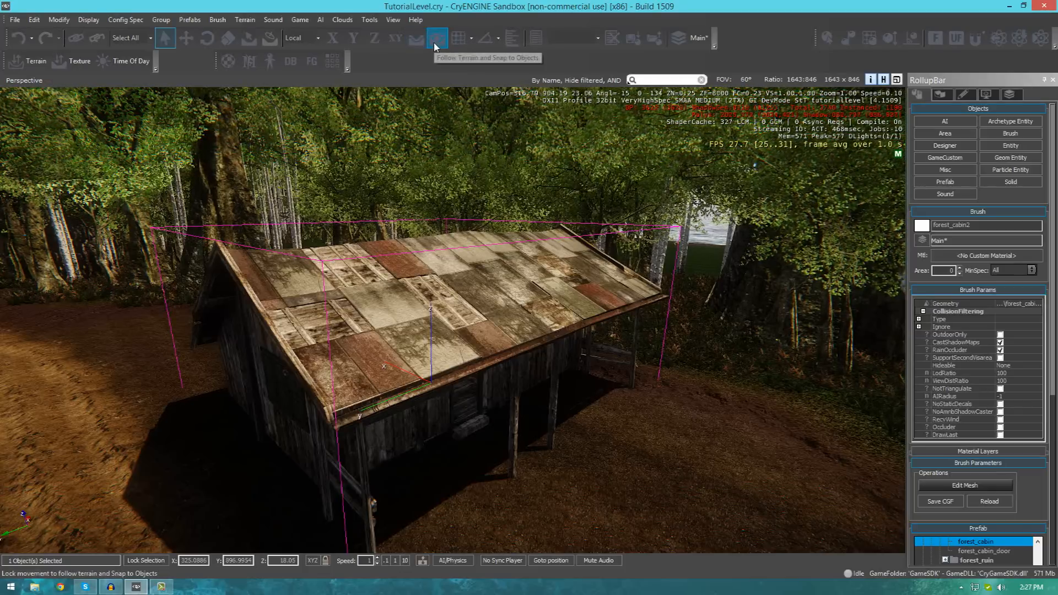
# - Enable Follow Terrain so the placed forest cabin rests on the ground surface
pyautogui.click(436, 37)
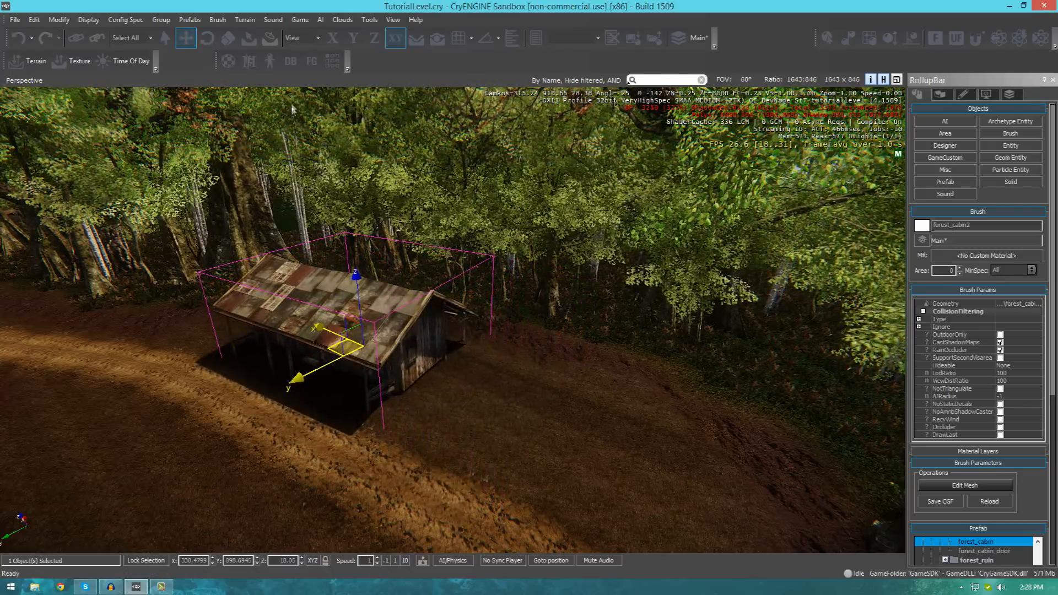
# - Constrain the Move tool to a single axis for repositioning the forest cabin
pyautogui.click(227, 37)
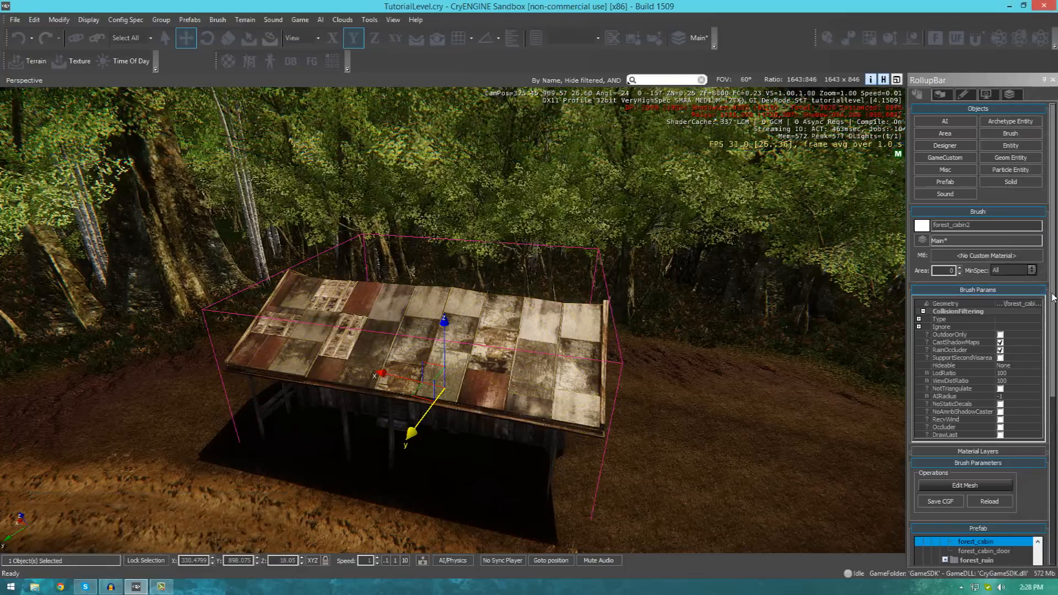
pyautogui.scroll(-3)
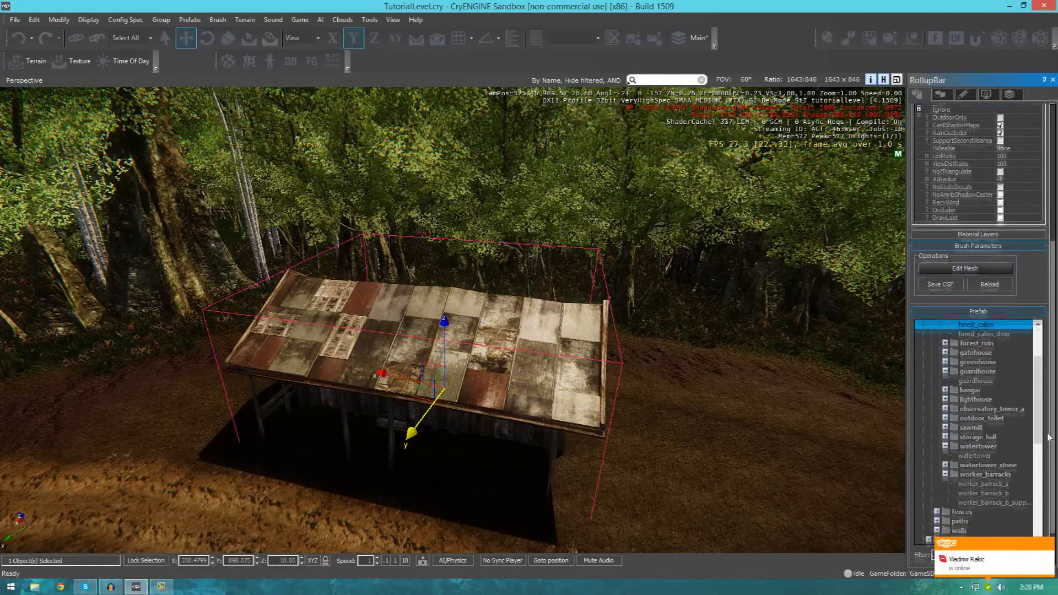
pyautogui.scroll(-3)
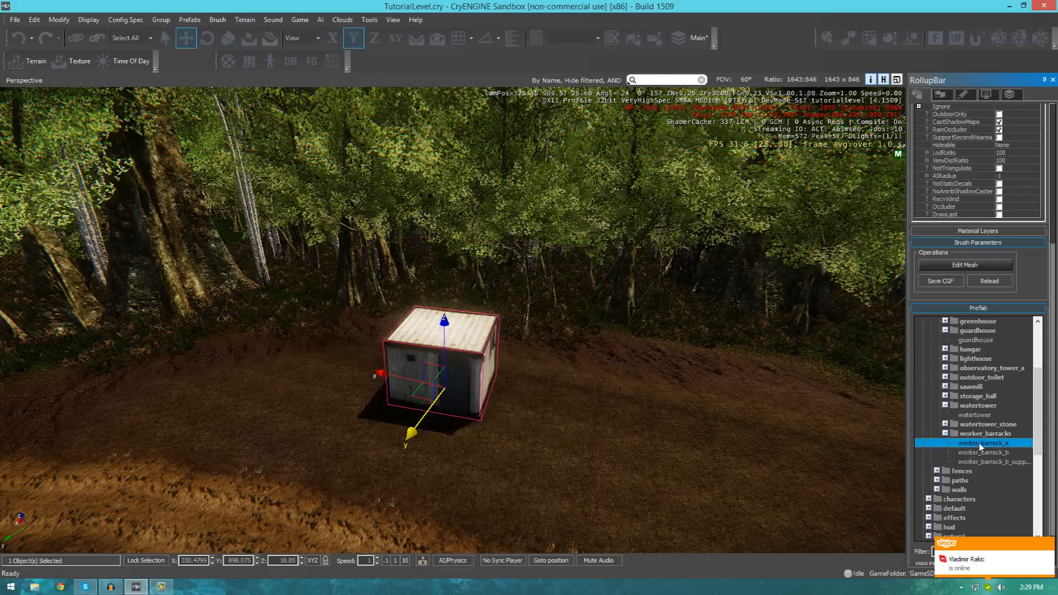
pyautogui.scroll(-3)
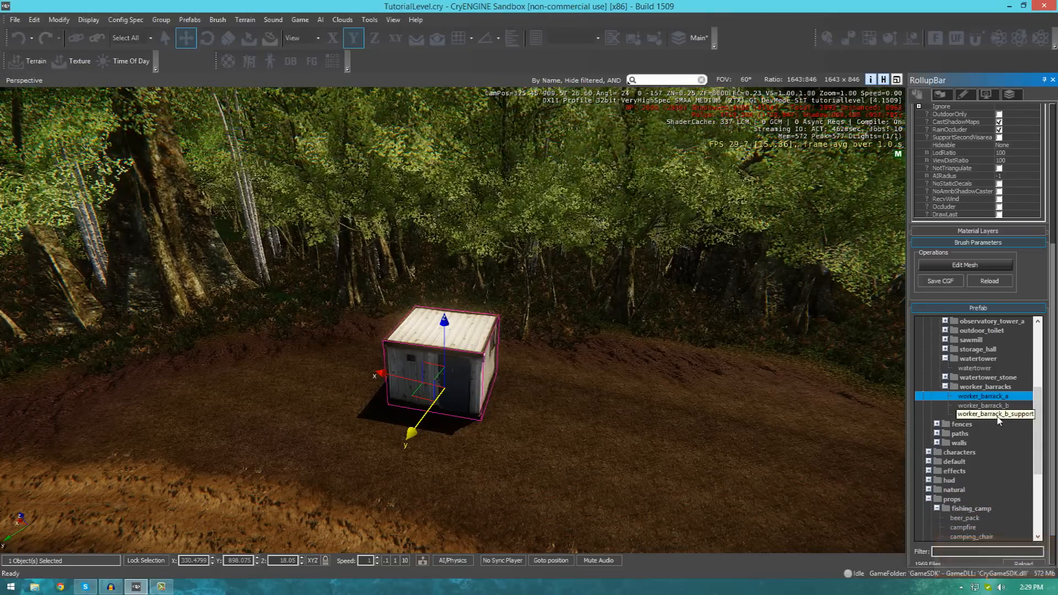
pyautogui.scroll(3)
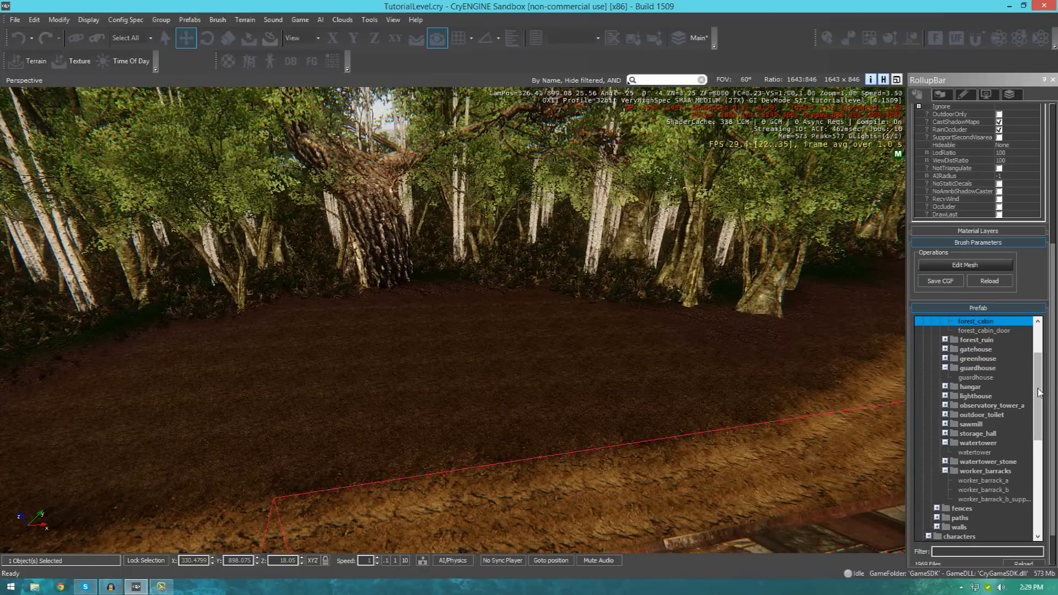
# - Tick CastShadowMaps in forest_cabin2's Brush Params so it casts shadows
pyautogui.scroll(3)
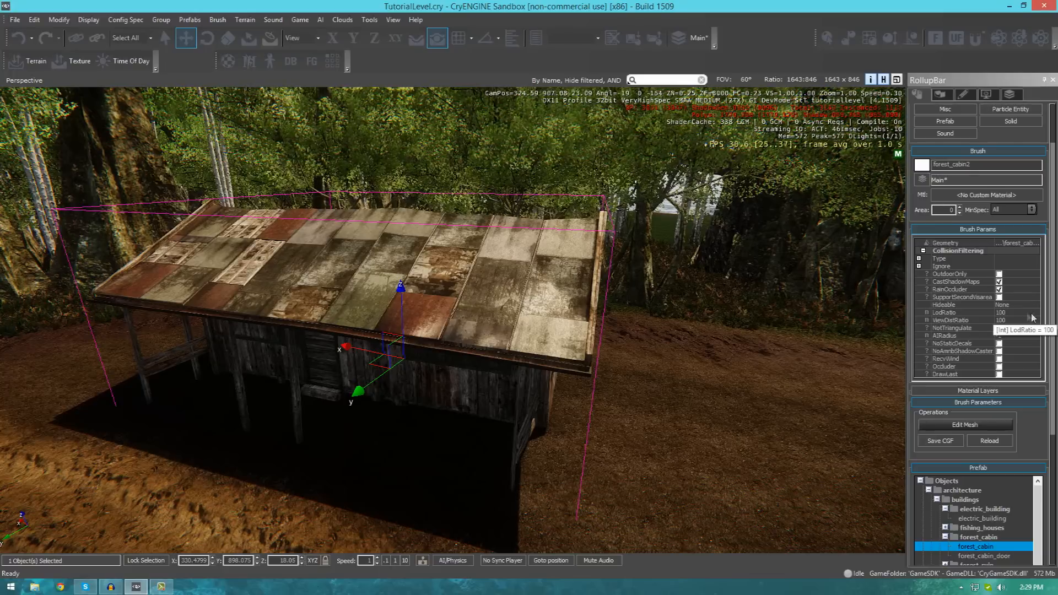
pyautogui.click(999, 281)
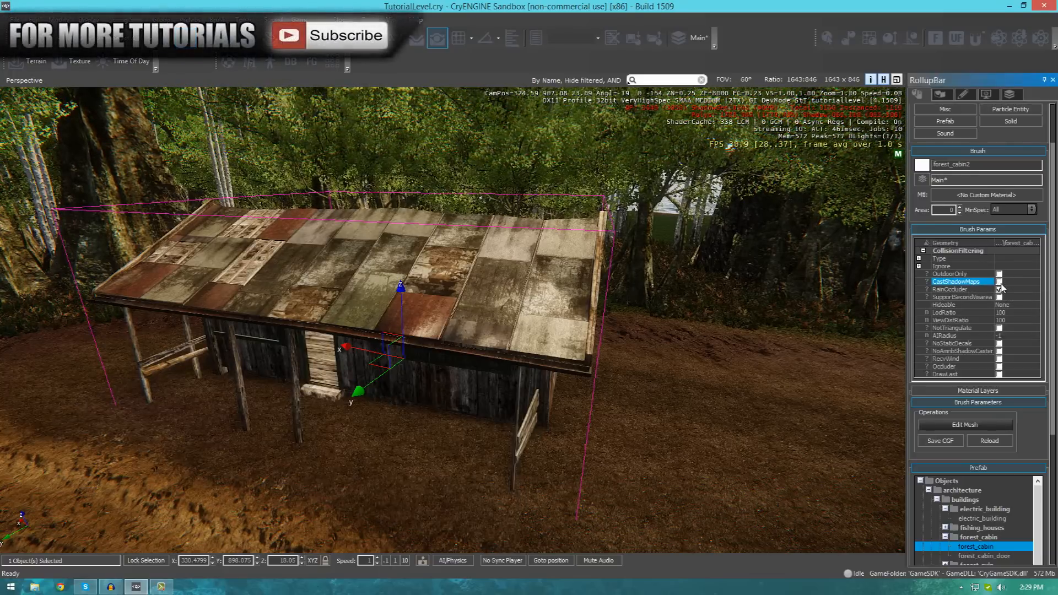
pyautogui.click(1001, 281)
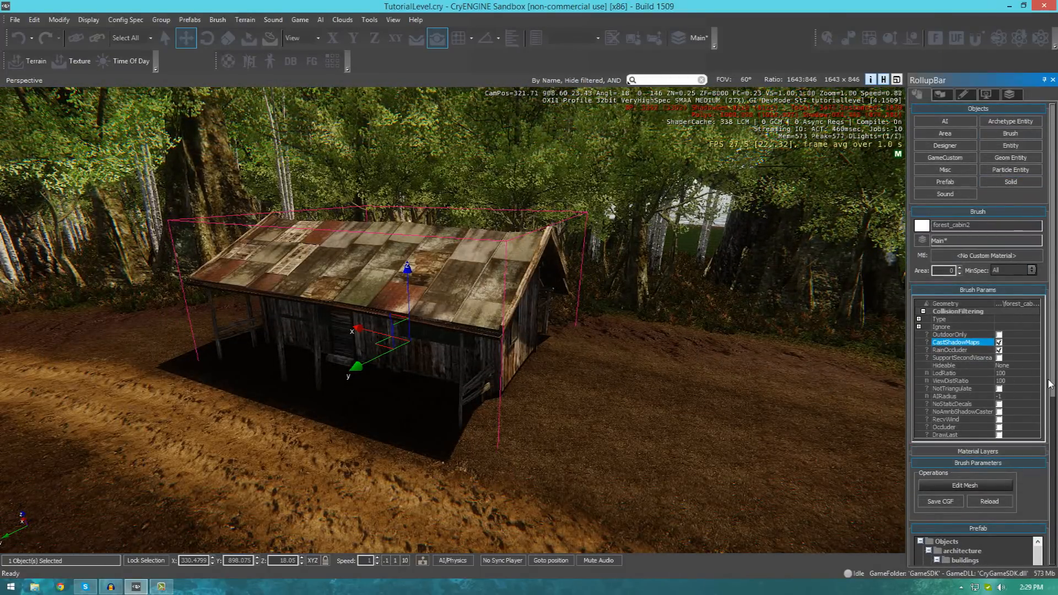
pyautogui.scroll(-3)
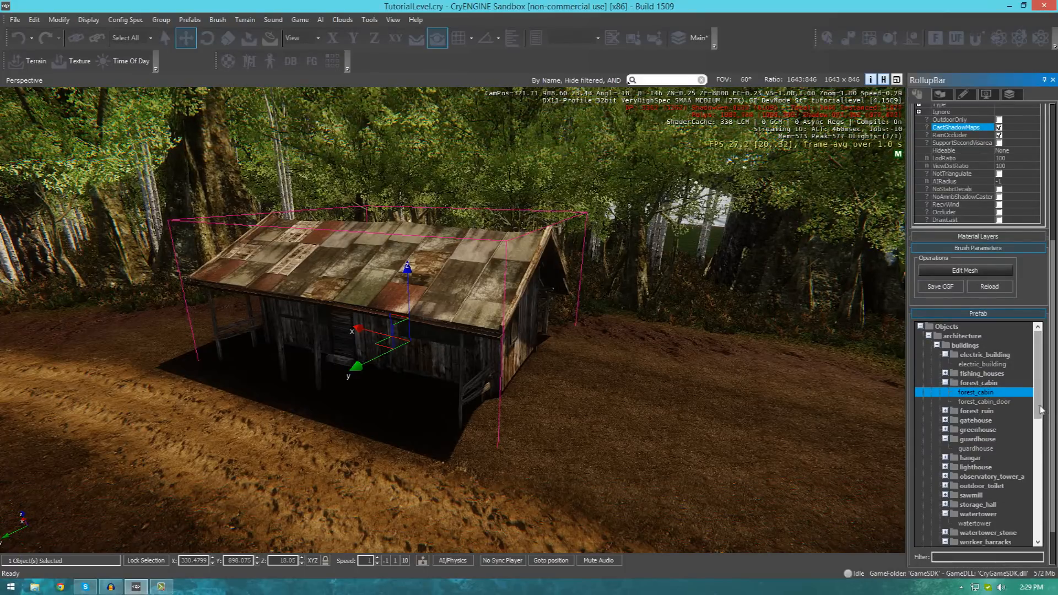
# - Browse the Brush library's buildings list, checking the hangar folder
pyautogui.click(1010, 133)
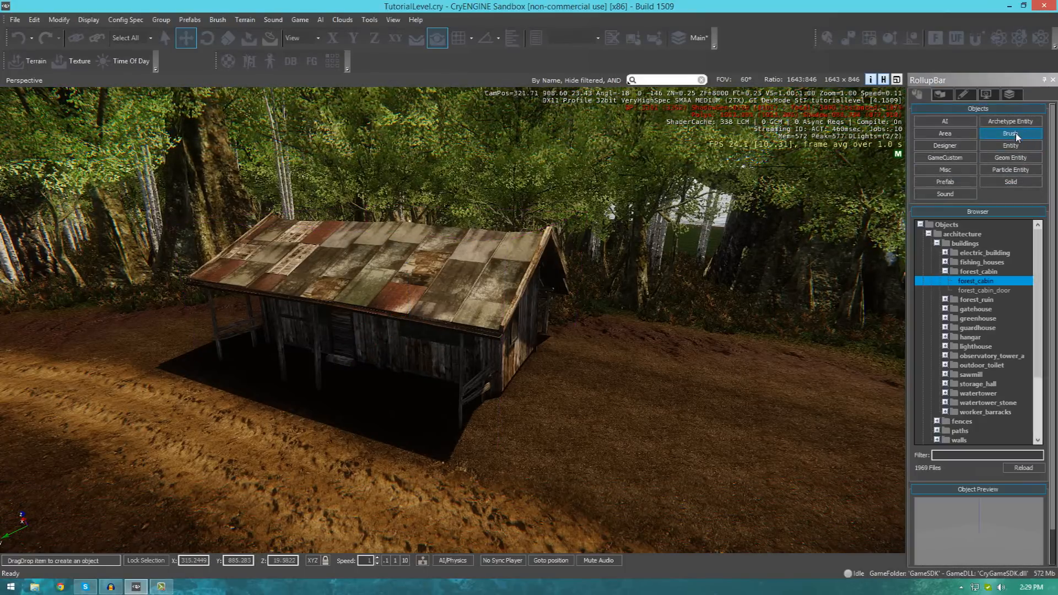
pyautogui.scroll(-3)
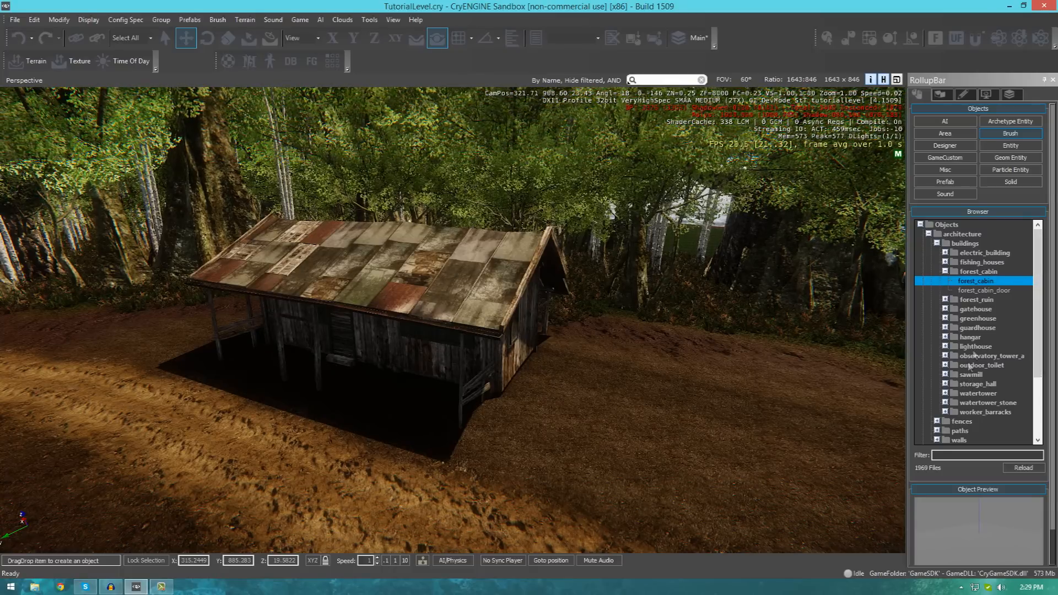
pyautogui.click(972, 337)
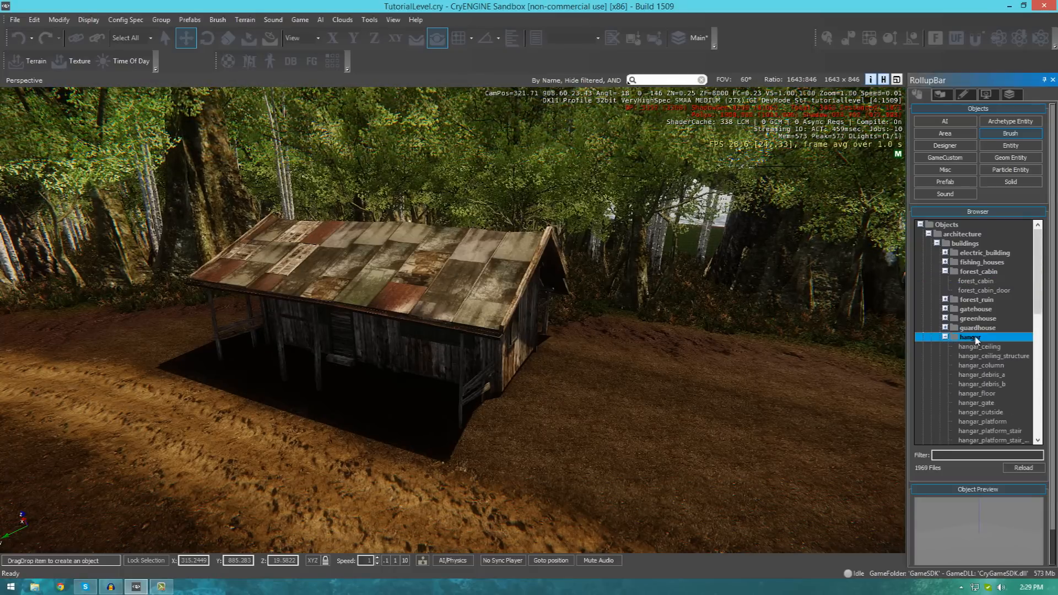
pyautogui.click(981, 347)
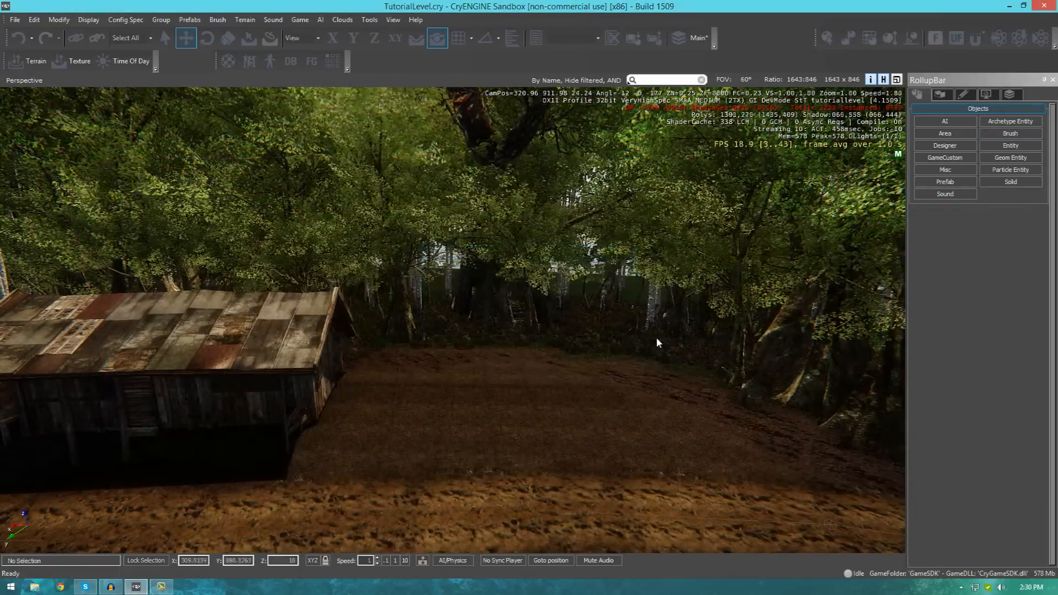
# - Locate electric_building under buildings and drop it onto the clearing beside the cabin
pyautogui.click(1011, 133)
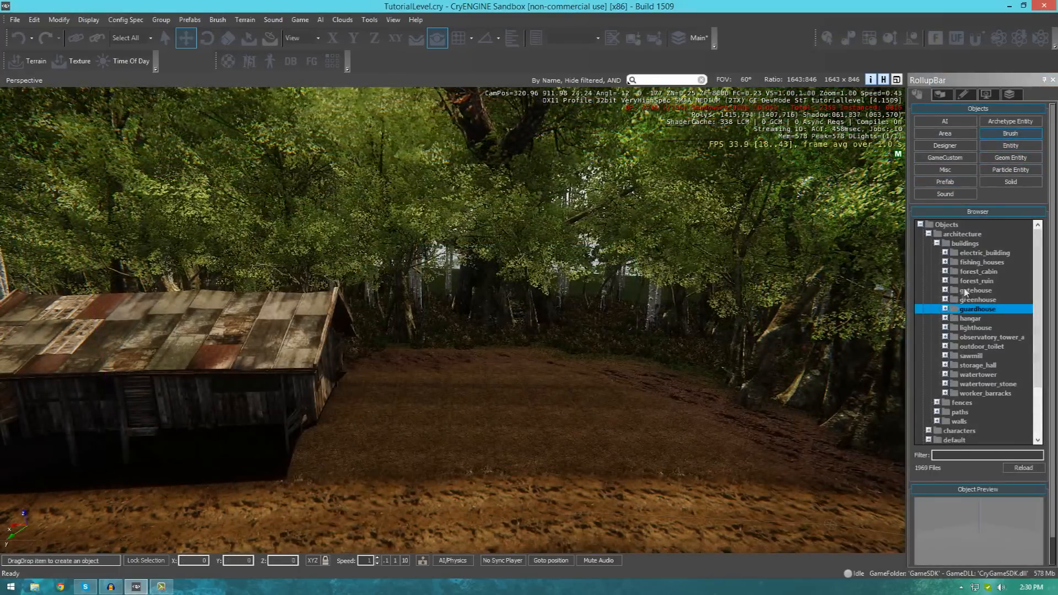
pyautogui.click(976, 281)
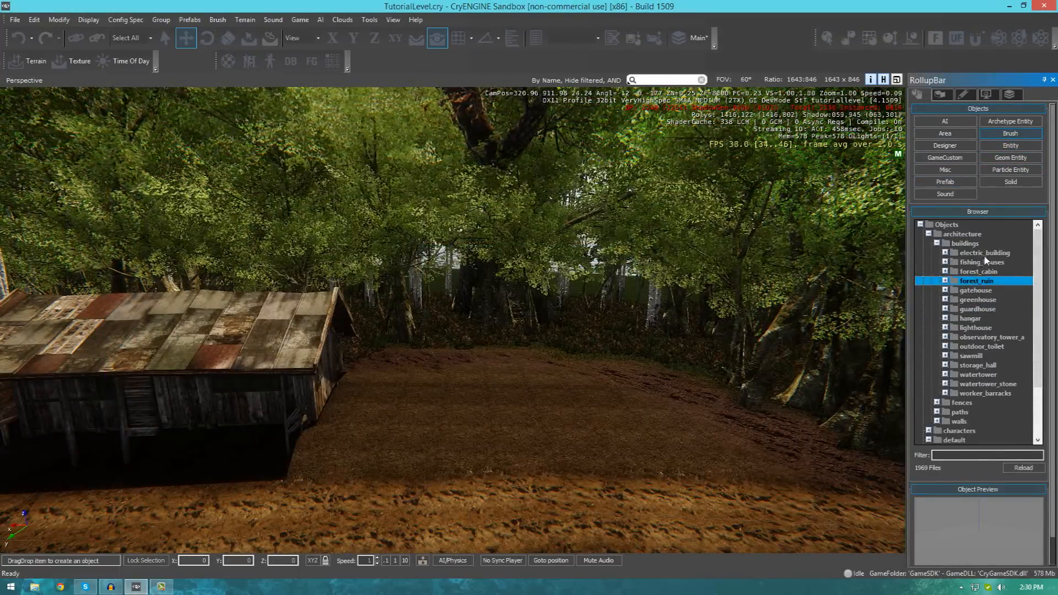
pyautogui.click(985, 263)
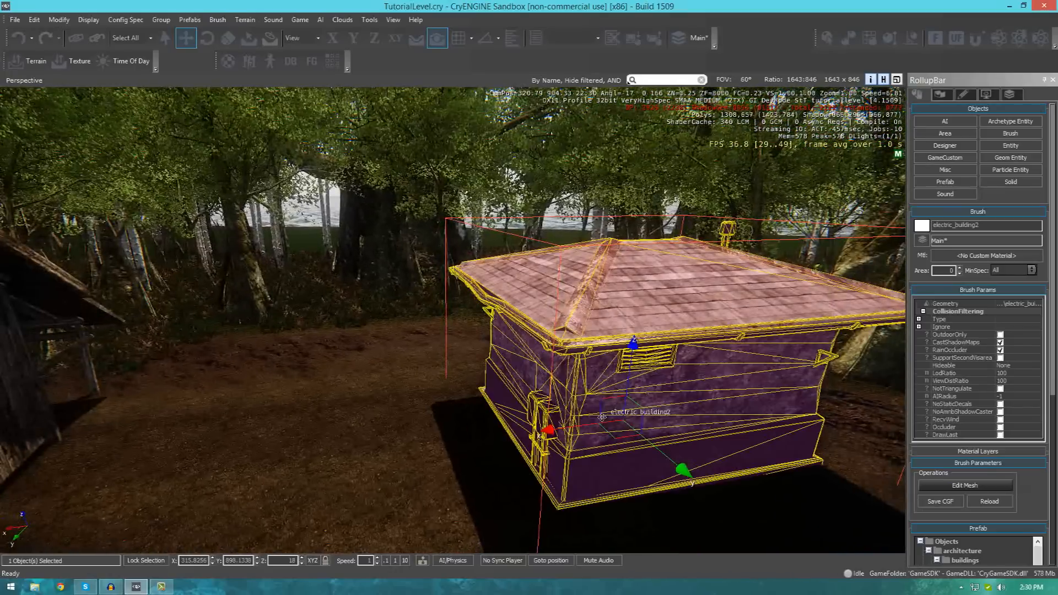
pyautogui.click(208, 37)
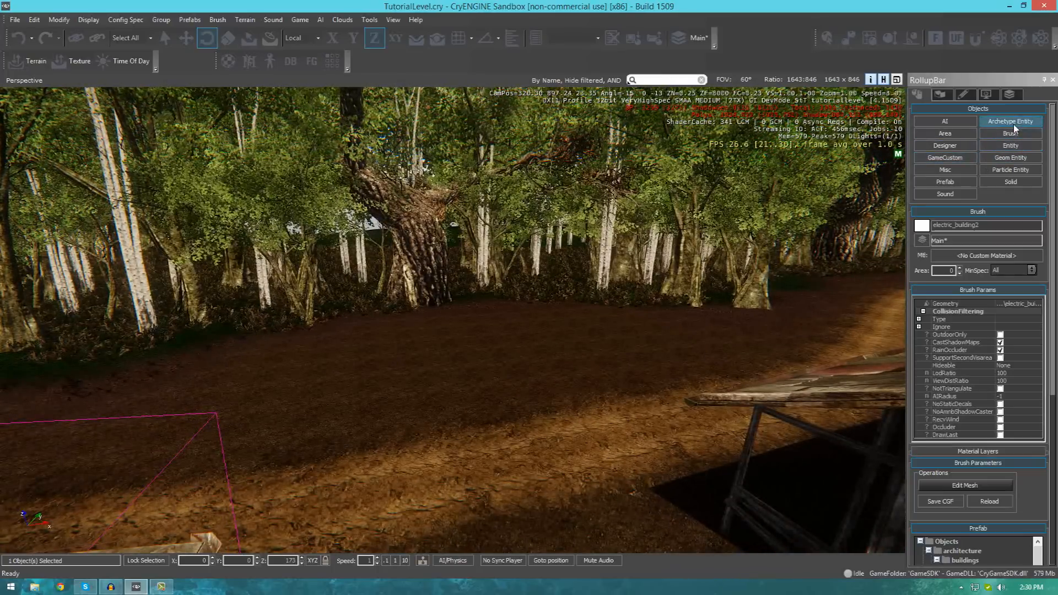
# - Collapse the architecture tree in the Brush library and switch to the Entity catalogue
pyautogui.click(1011, 133)
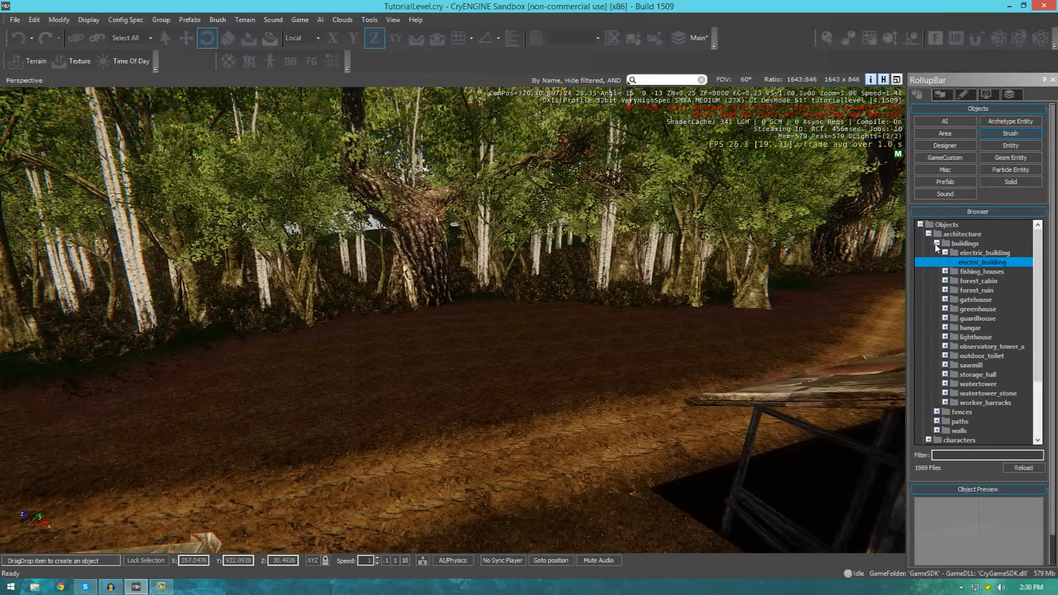
pyautogui.click(937, 233)
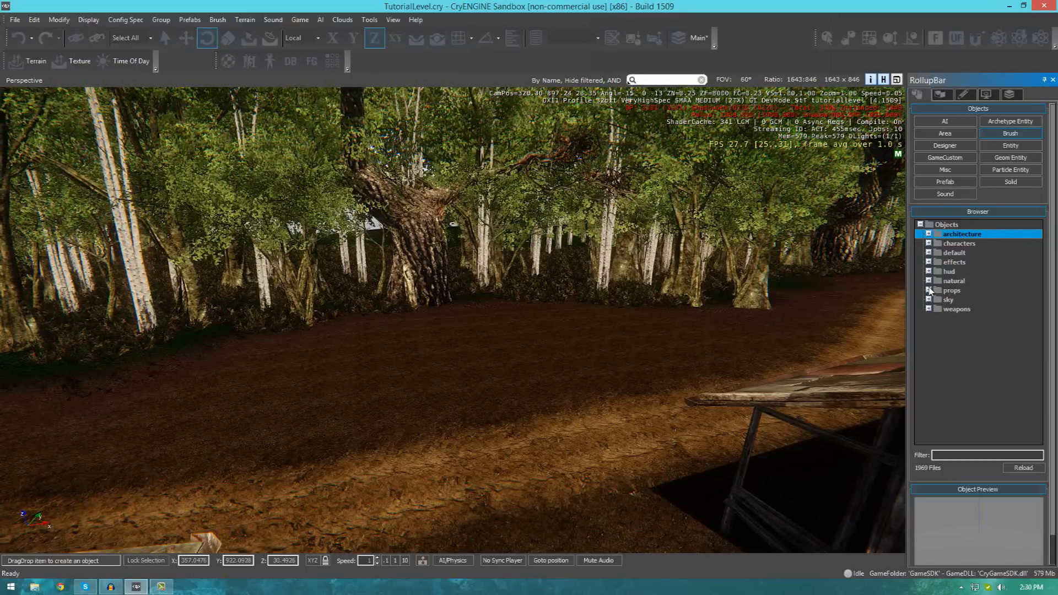
pyautogui.click(932, 290)
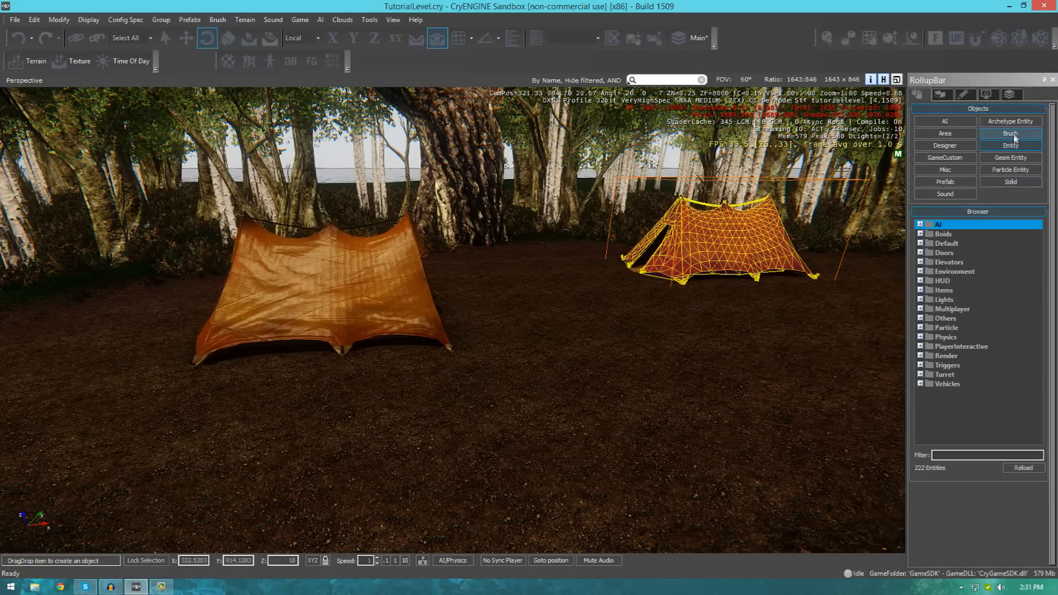
# - Drop wooden_barrel_a from props > maritime > wooden_barrel between the two tents
pyautogui.click(1010, 133)
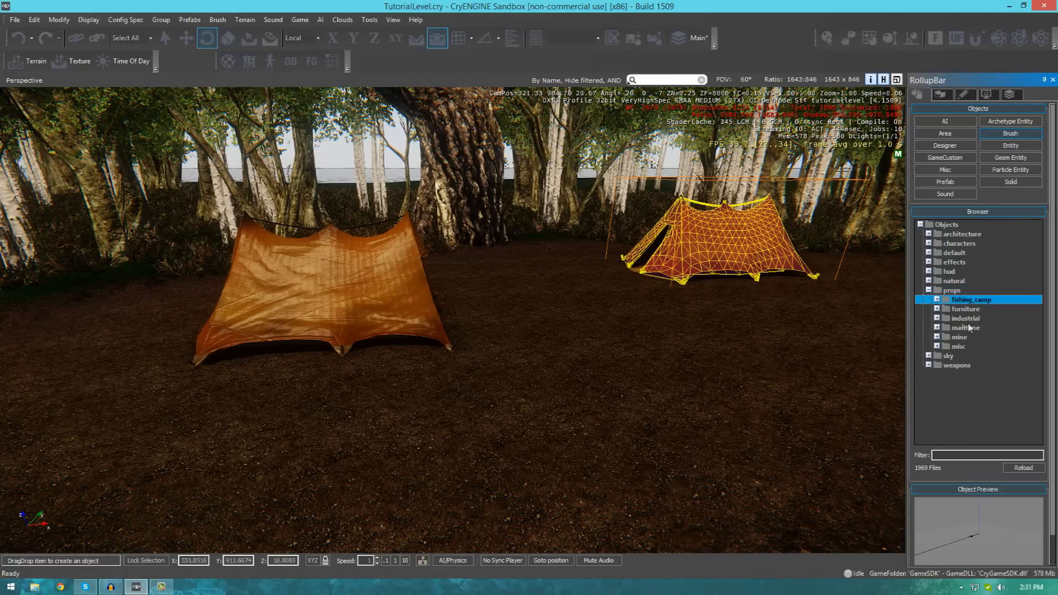
pyautogui.click(967, 328)
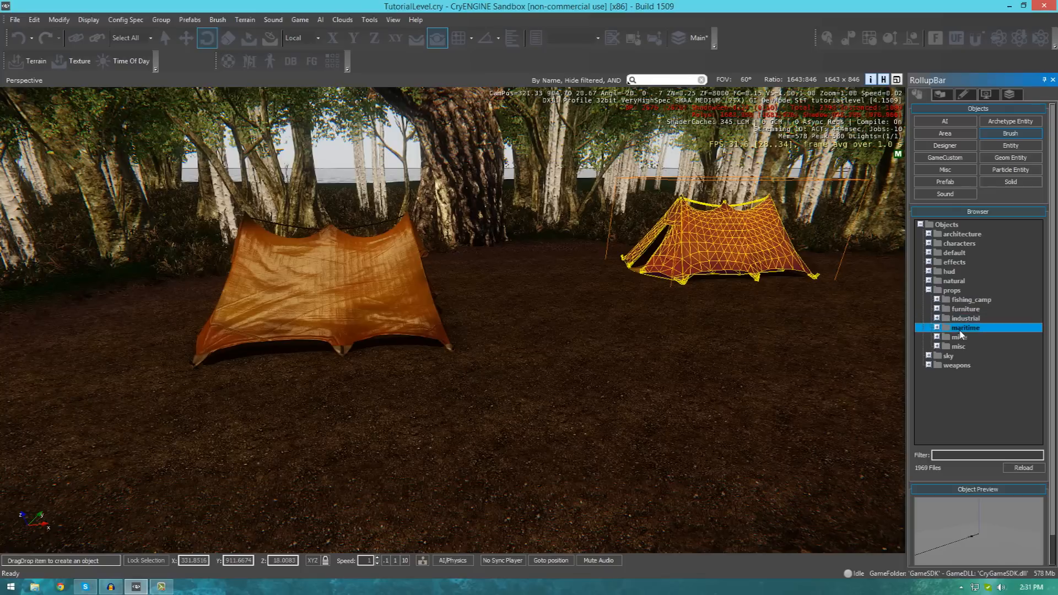
pyautogui.click(937, 327)
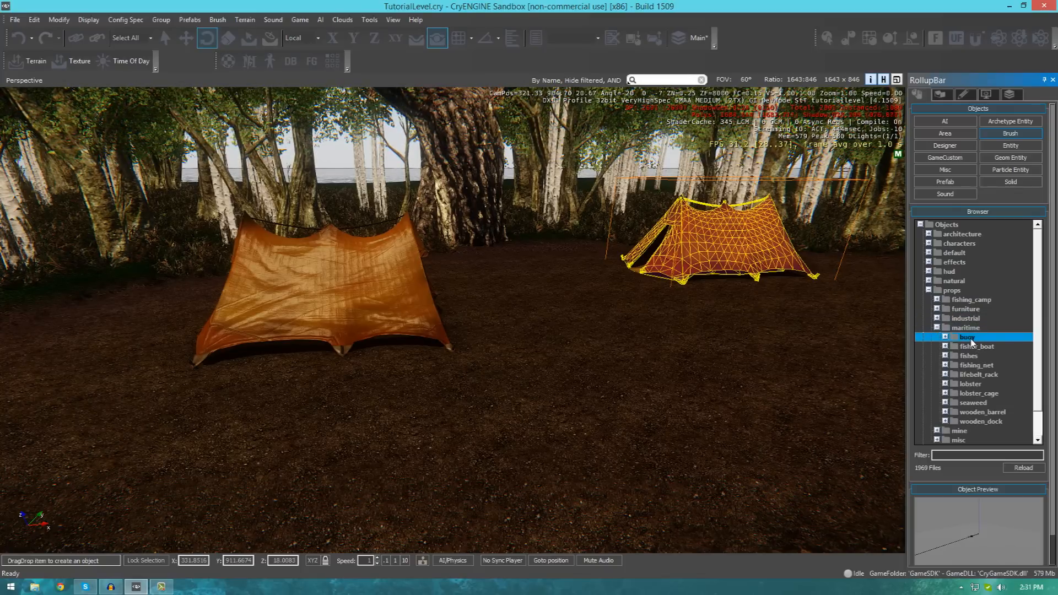
pyautogui.click(982, 411)
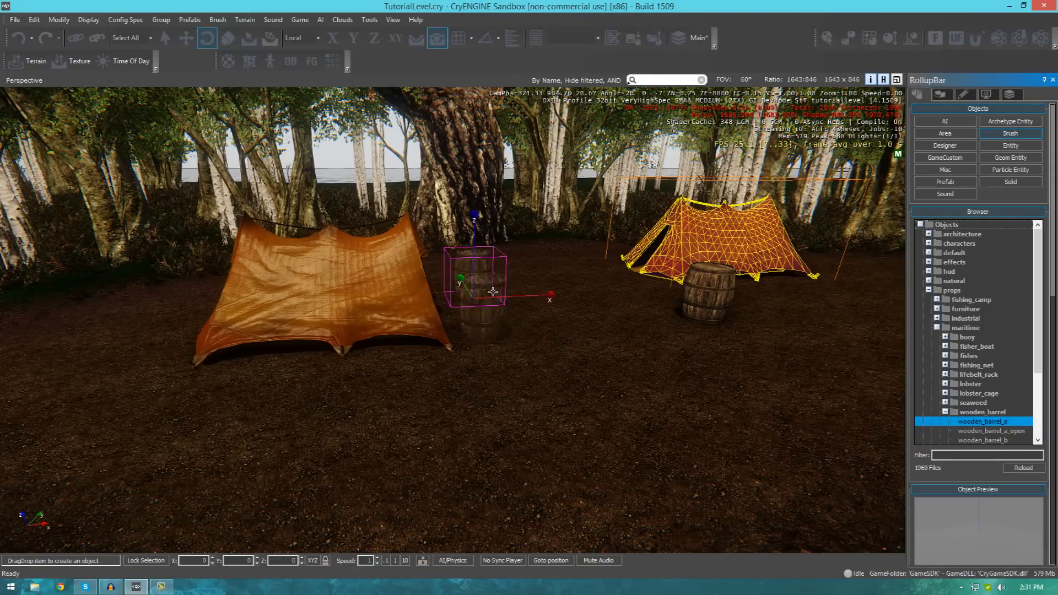
pyautogui.click(480, 277)
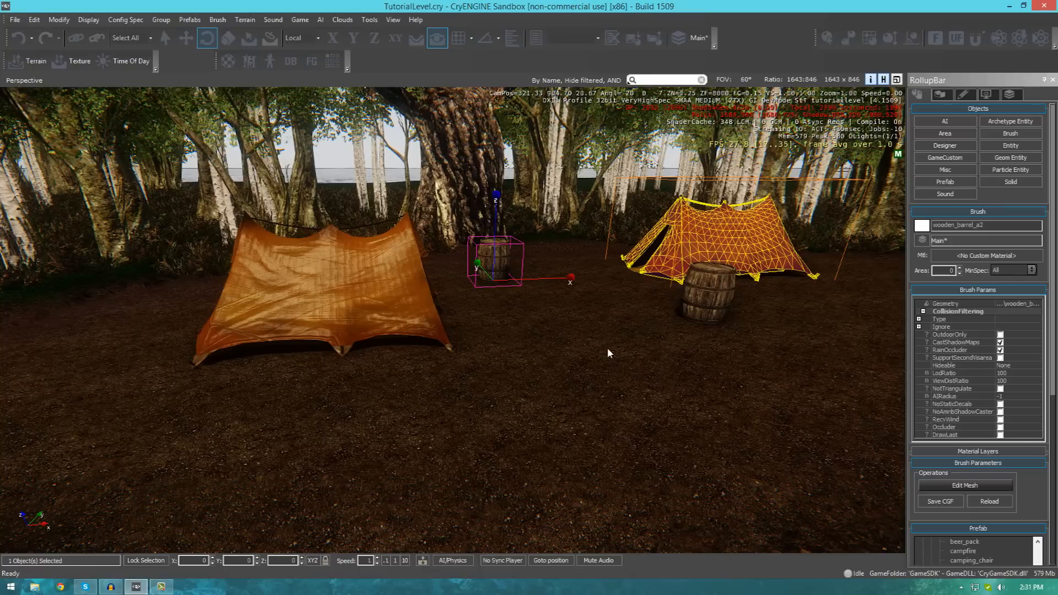
pyautogui.moveTo(704, 309)
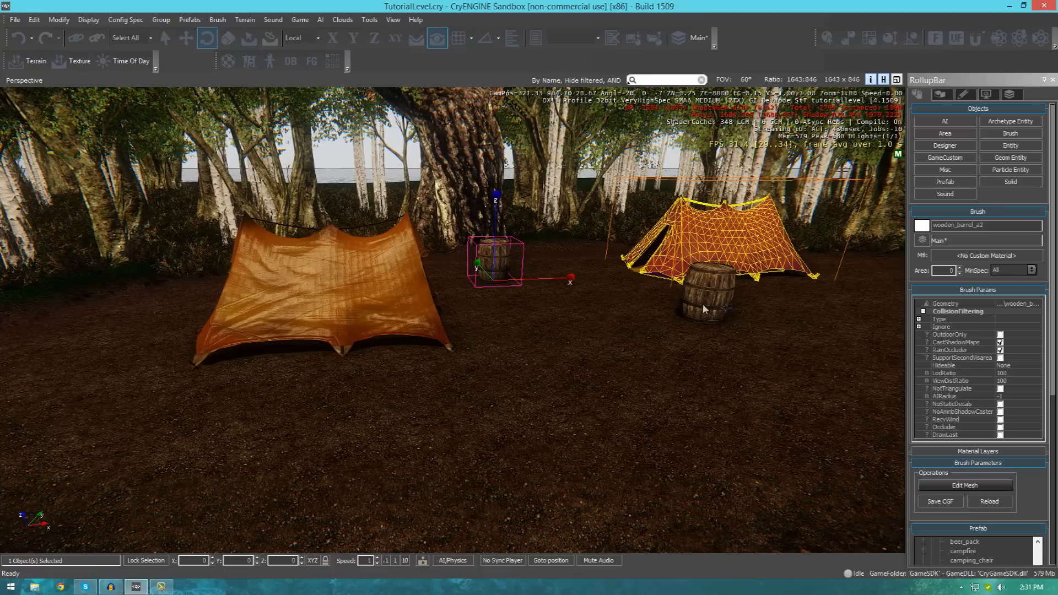